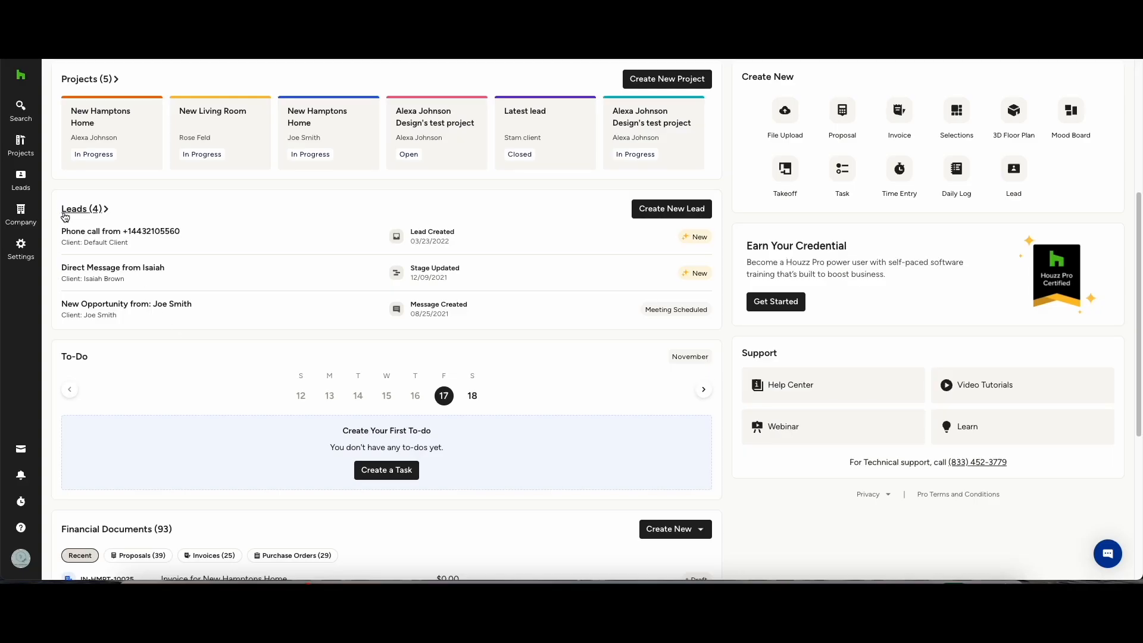
# Open the New Hamptons Home project from the Projects list.
pyautogui.click(20, 145)
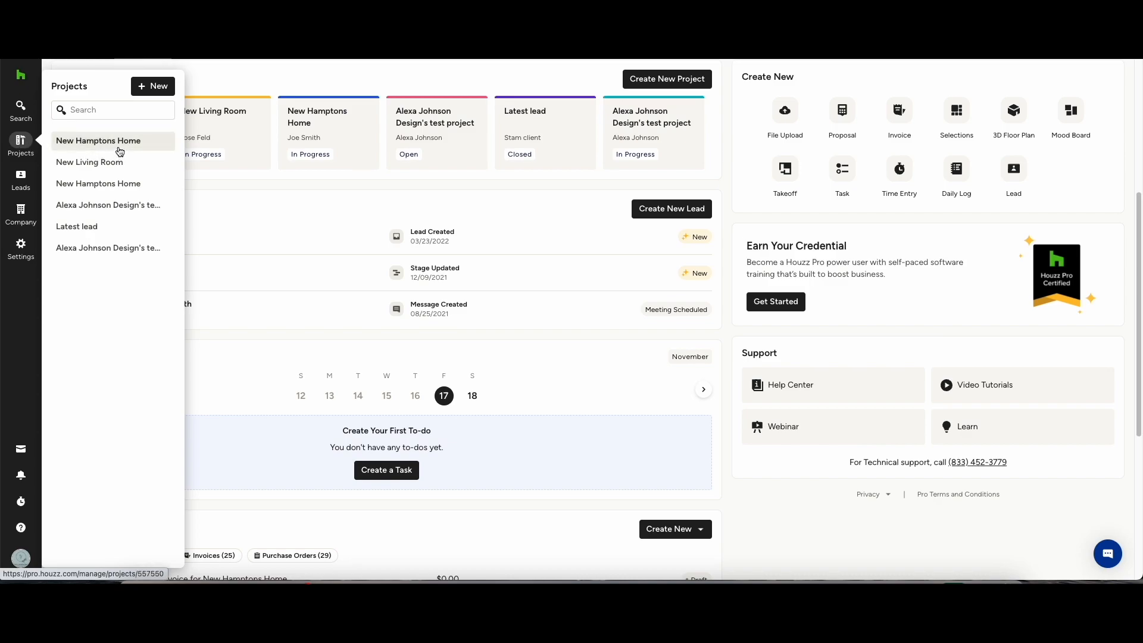
pyautogui.click(98, 140)
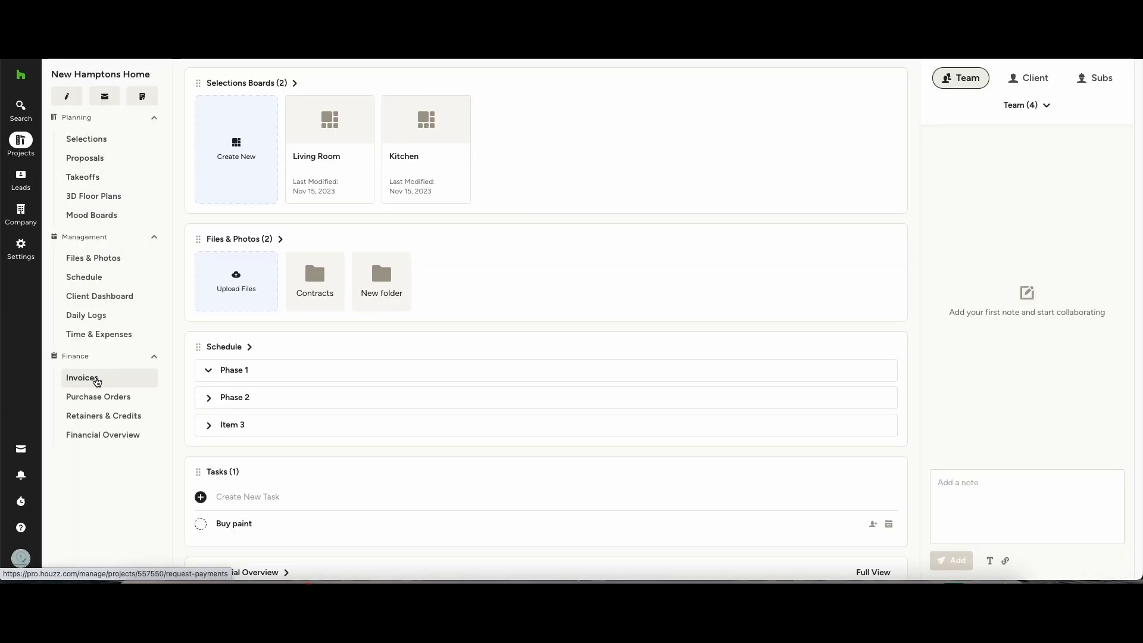
# Create draft invoice IN-HMPT-10026 from scratch under the project's Invoices.
pyautogui.click(82, 378)
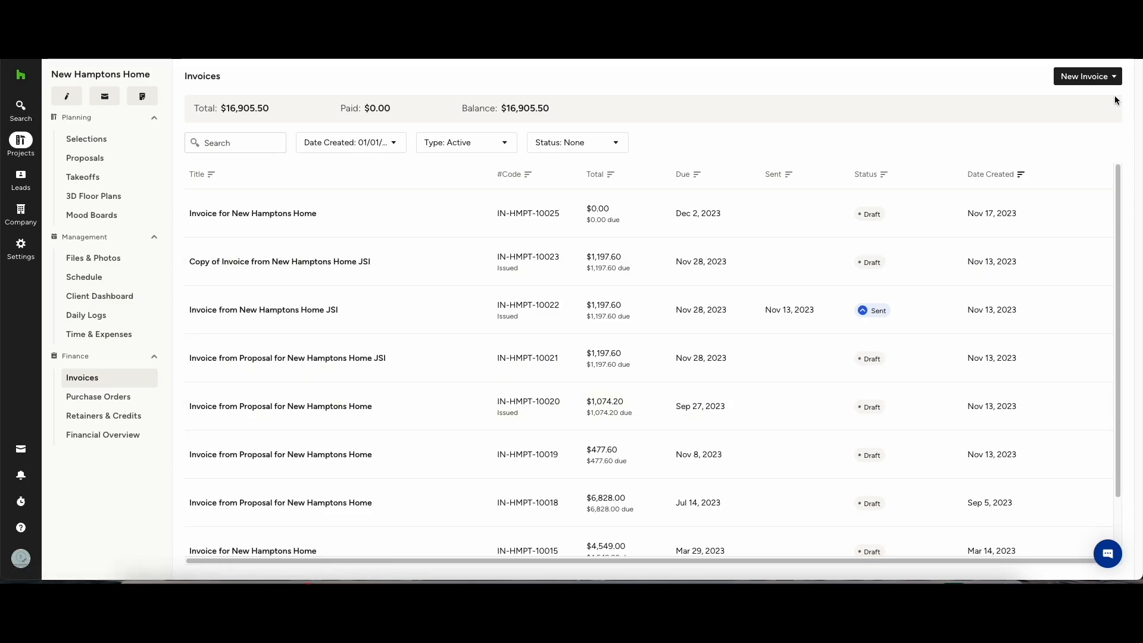
pyautogui.click(1087, 76)
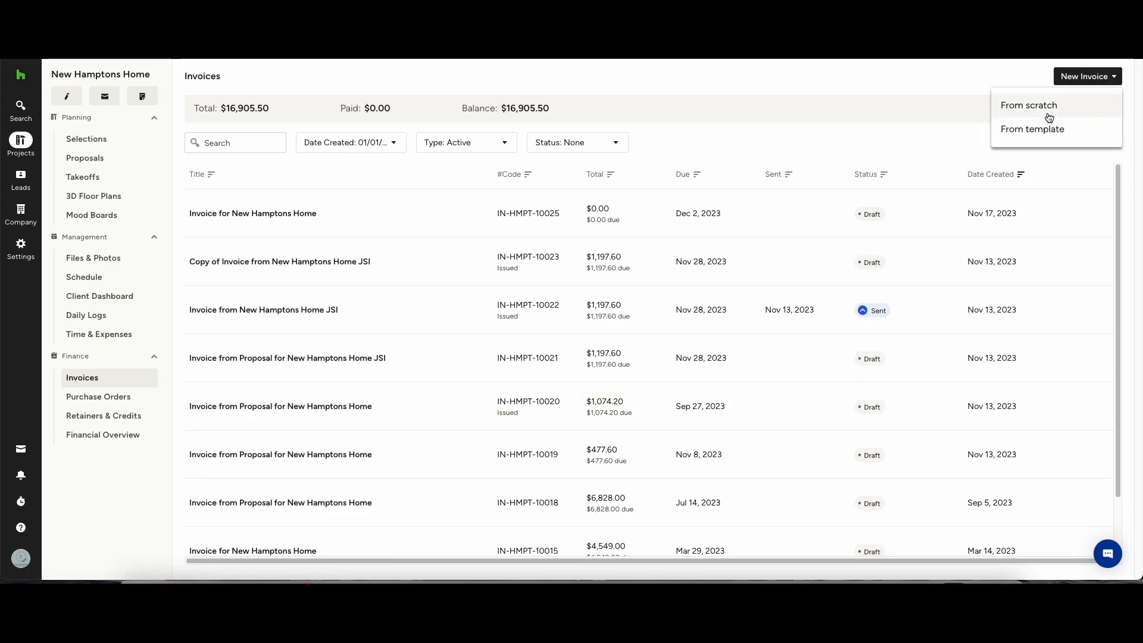
pyautogui.click(1048, 115)
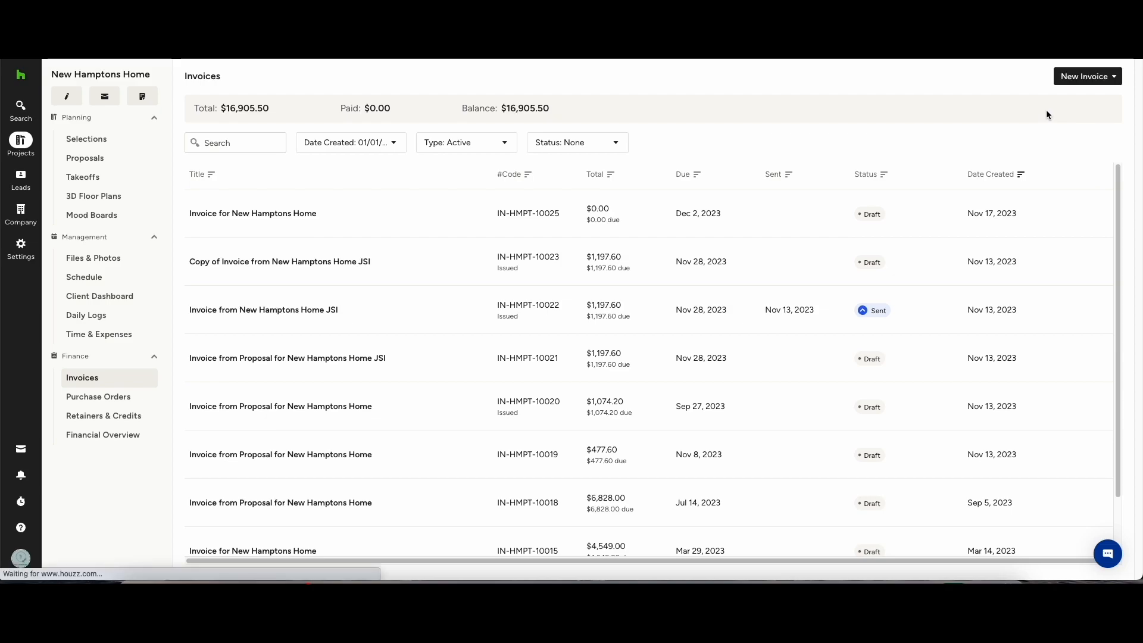
pyautogui.click(1086, 77)
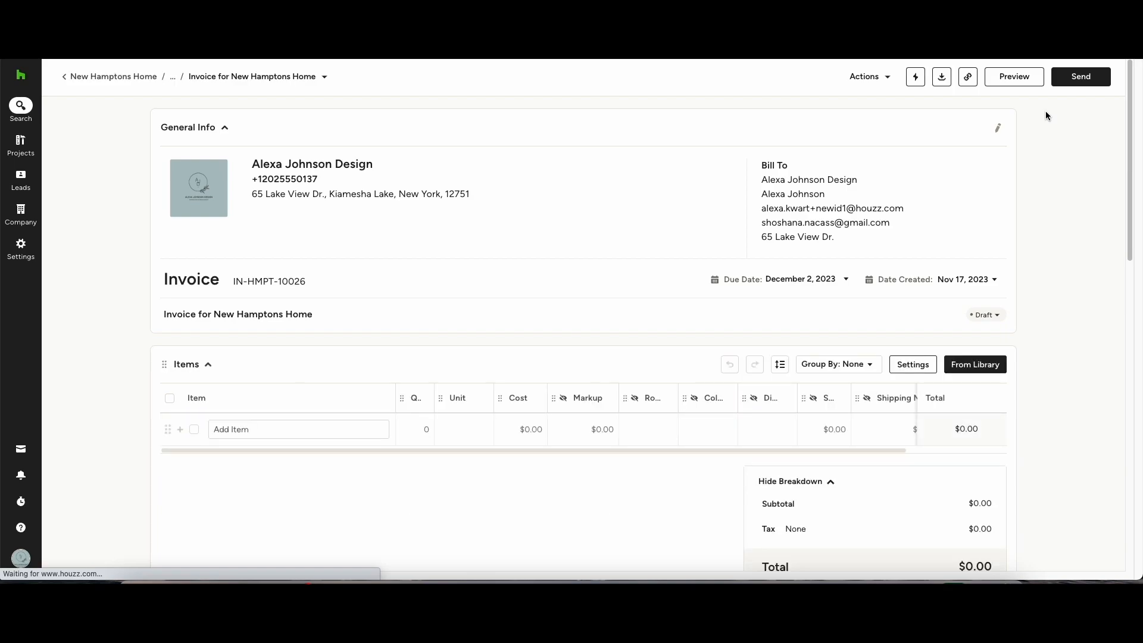
# Add the 32 in. single bowl undermount sink ($477.60) as the invoice's line item.
pyautogui.click(298, 429)
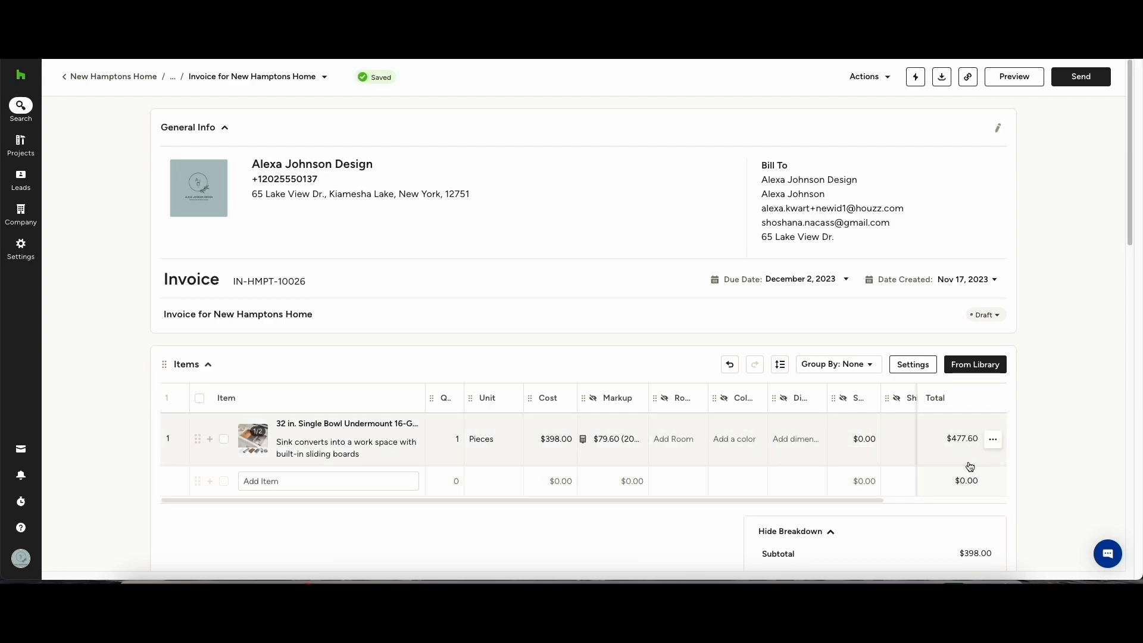
pyautogui.click(20, 144)
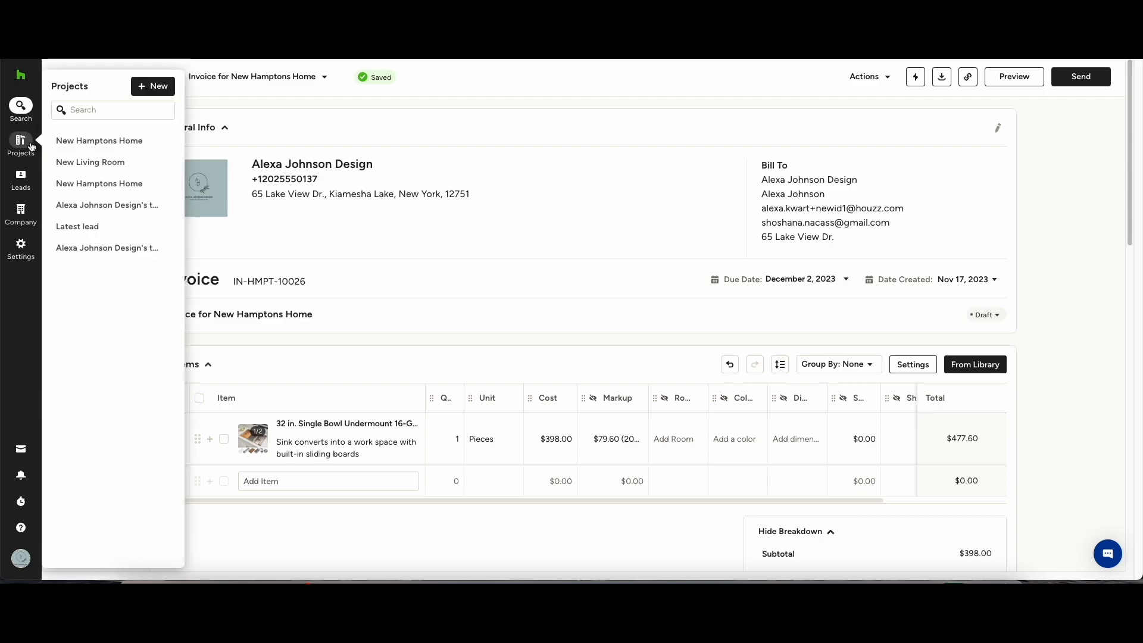
# Convert the Hamptons Home JSI proposal into invoice IN-HMPT-10027 with its sink, chair, fabric and bookcase items.
pyautogui.click(99, 141)
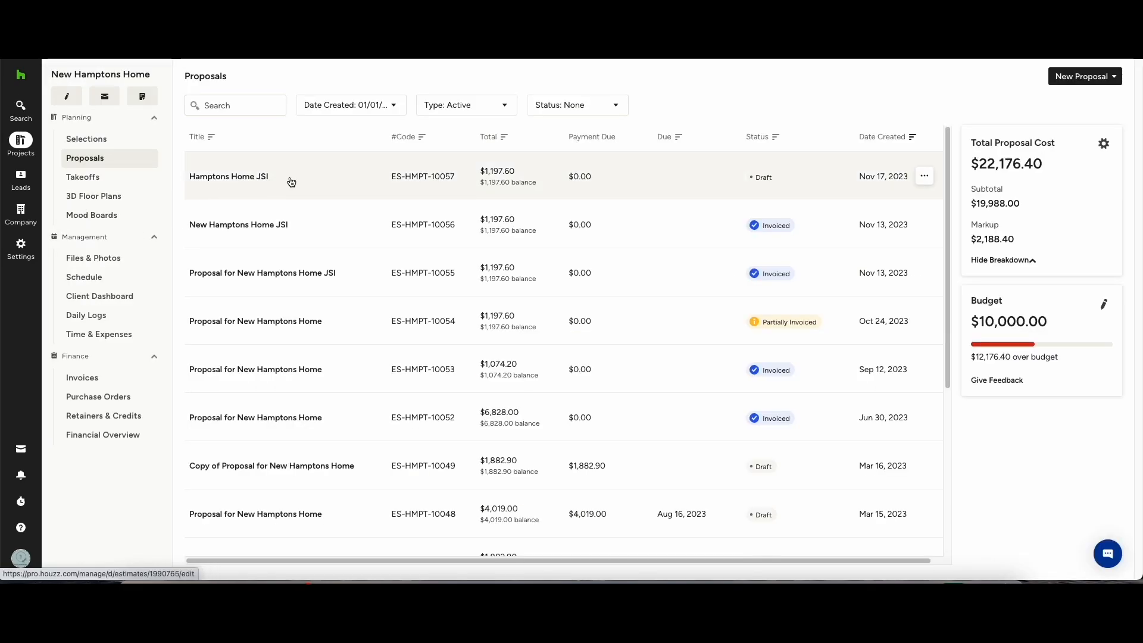
pyautogui.click(229, 176)
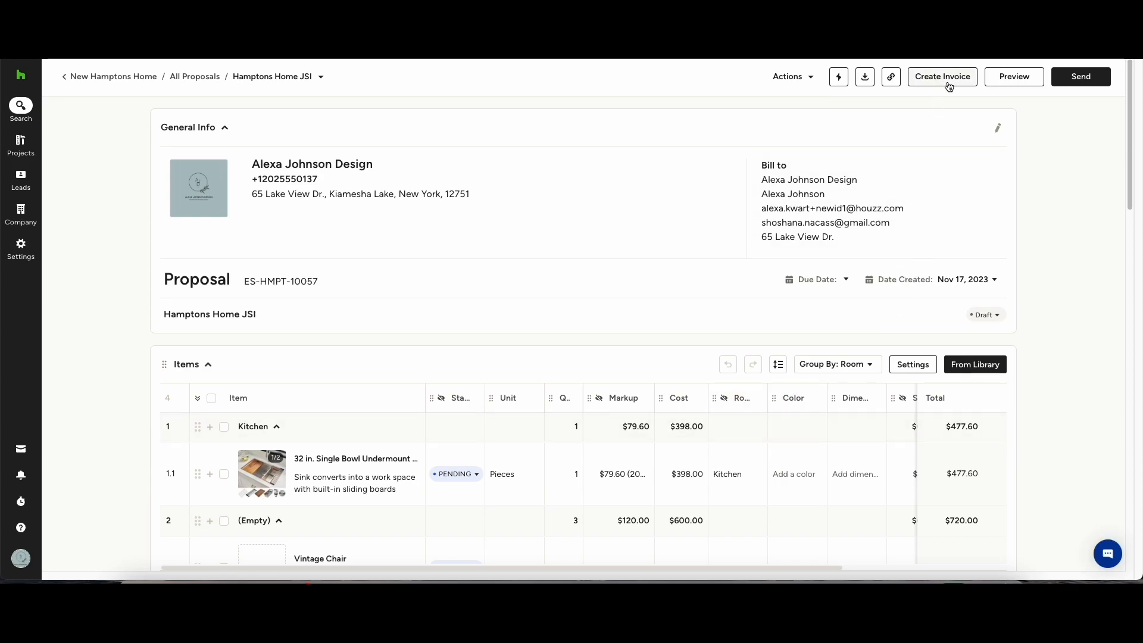
pyautogui.scroll(-3)
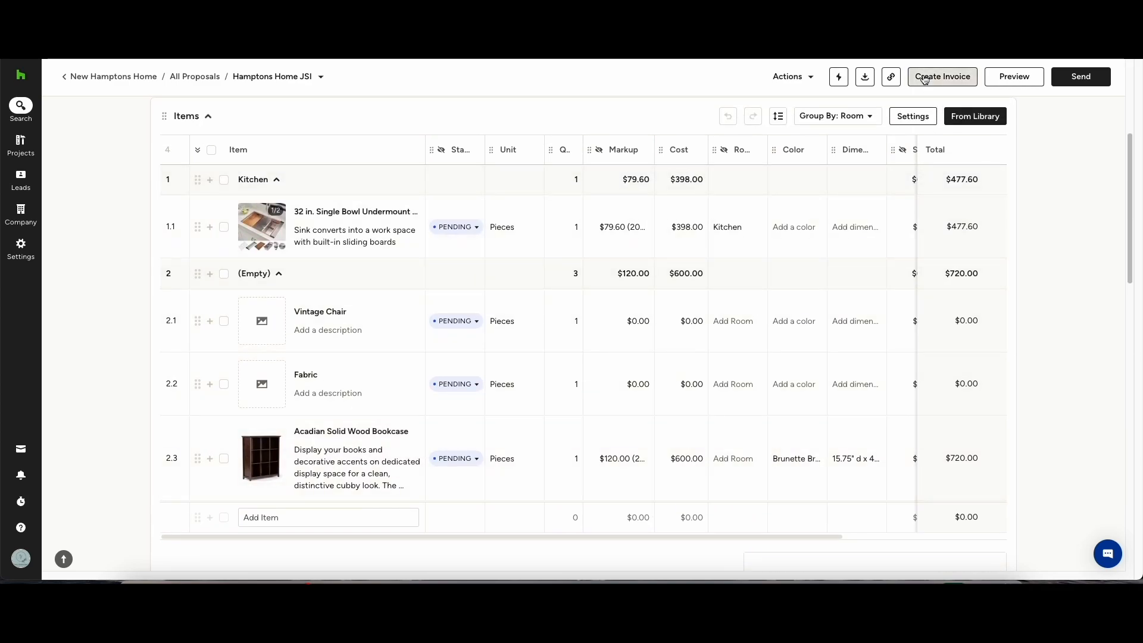
pyautogui.click(941, 77)
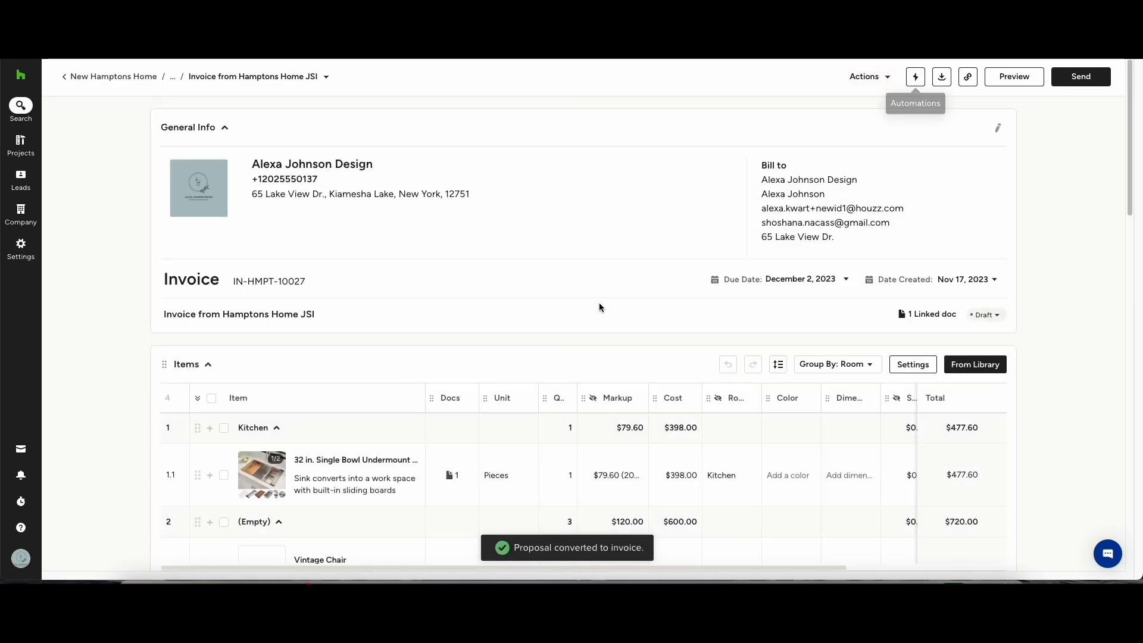
pyautogui.scroll(-3)
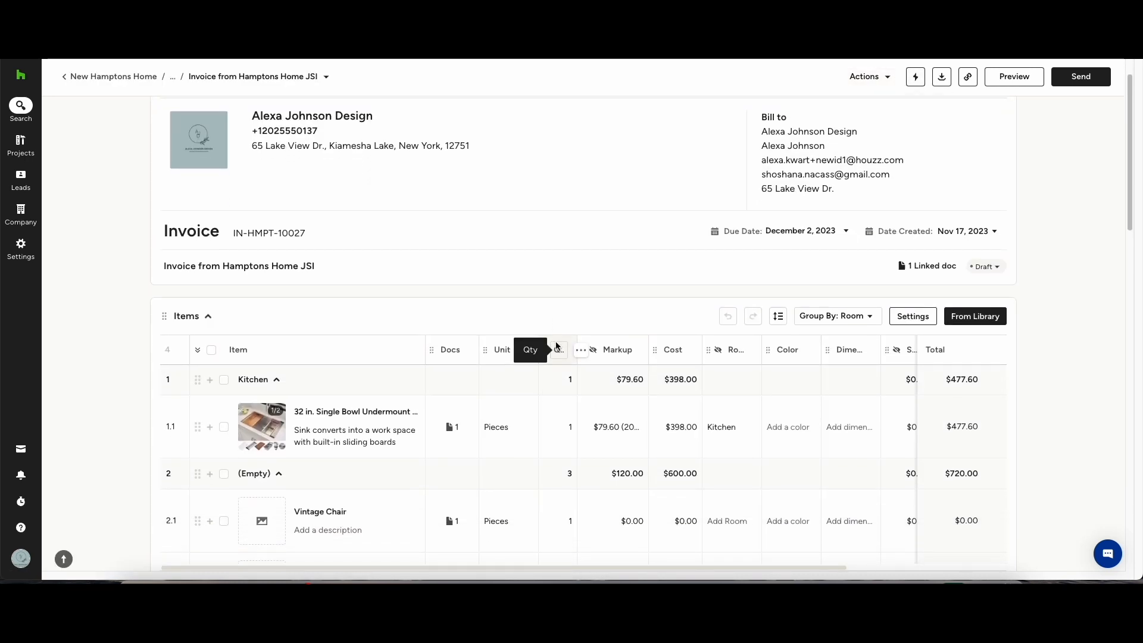
# Preview invoice IN-HMPT-10027, send it to the client and return to the project.
pyautogui.click(1012, 76)
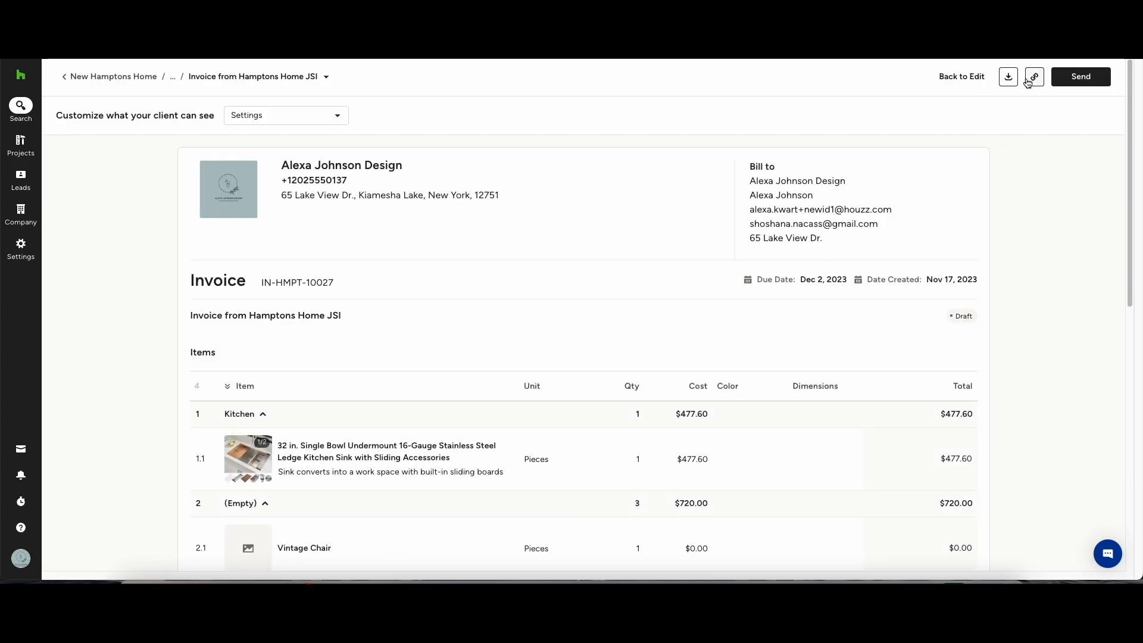
pyautogui.scroll(-3)
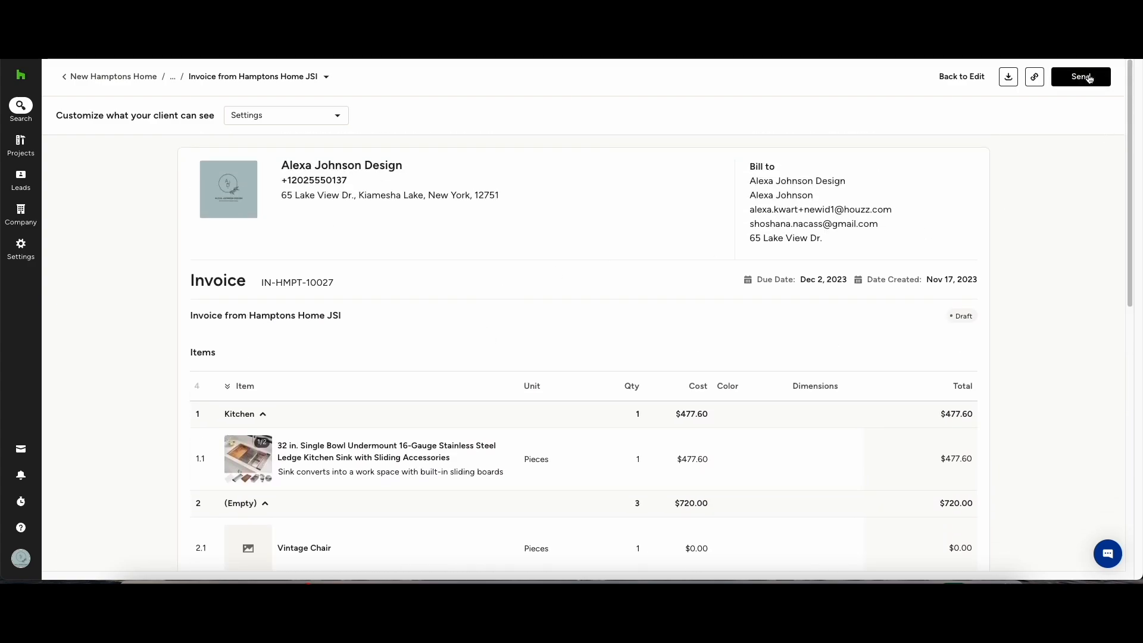
pyautogui.click(1081, 77)
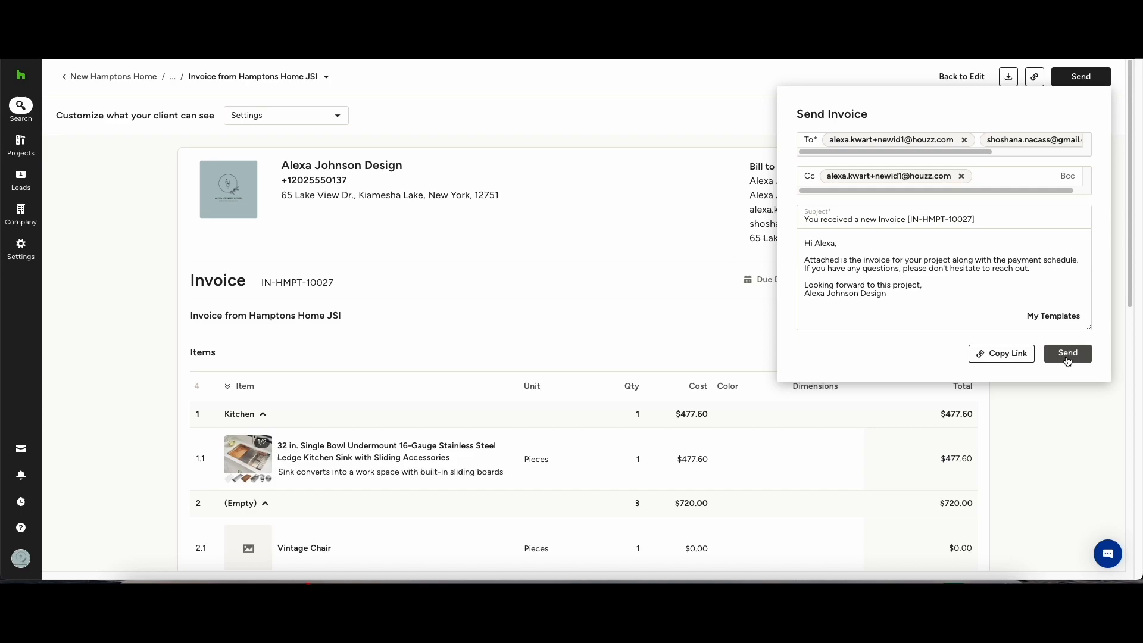
pyautogui.click(1067, 353)
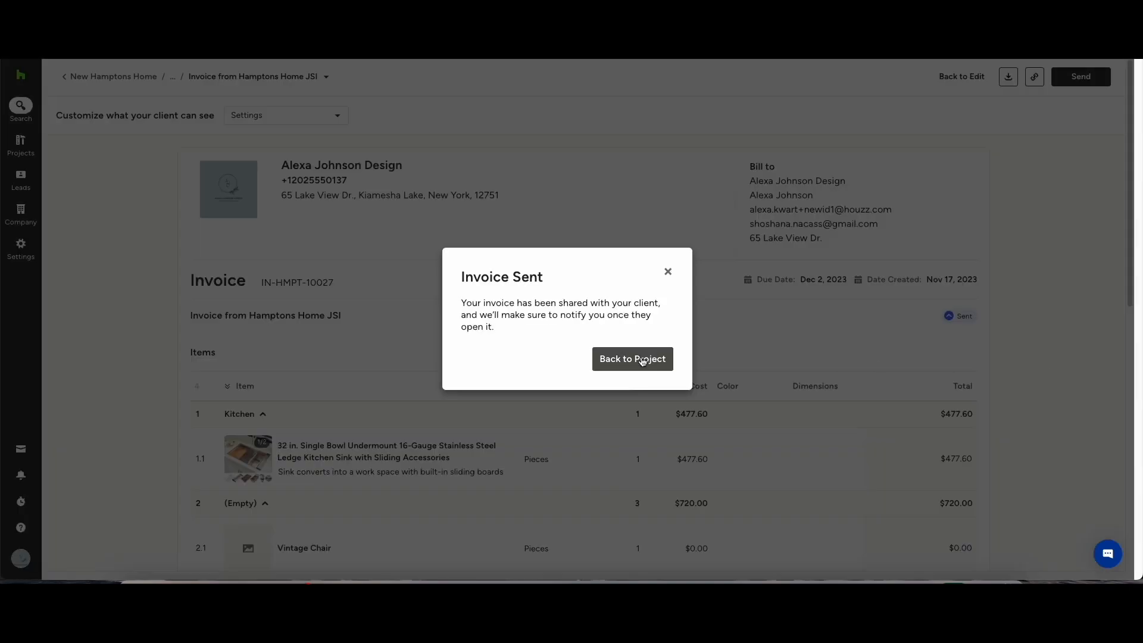
pyautogui.click(631, 358)
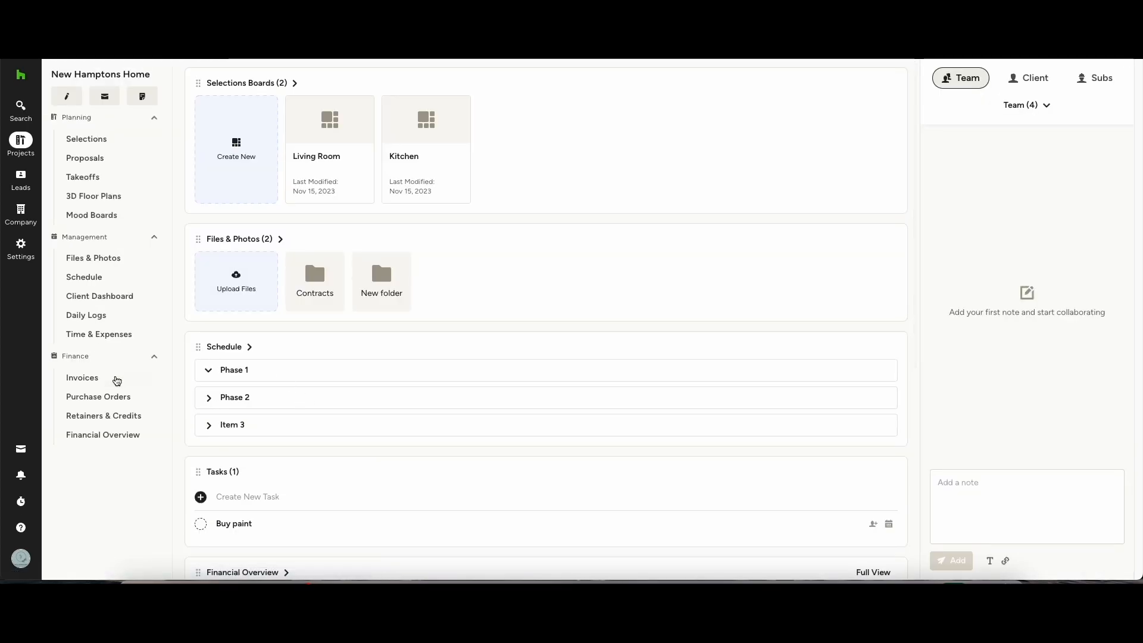
# Reopen the Invoice from Hamptons Home JSI and bring up its Actions menu.
pyautogui.click(82, 377)
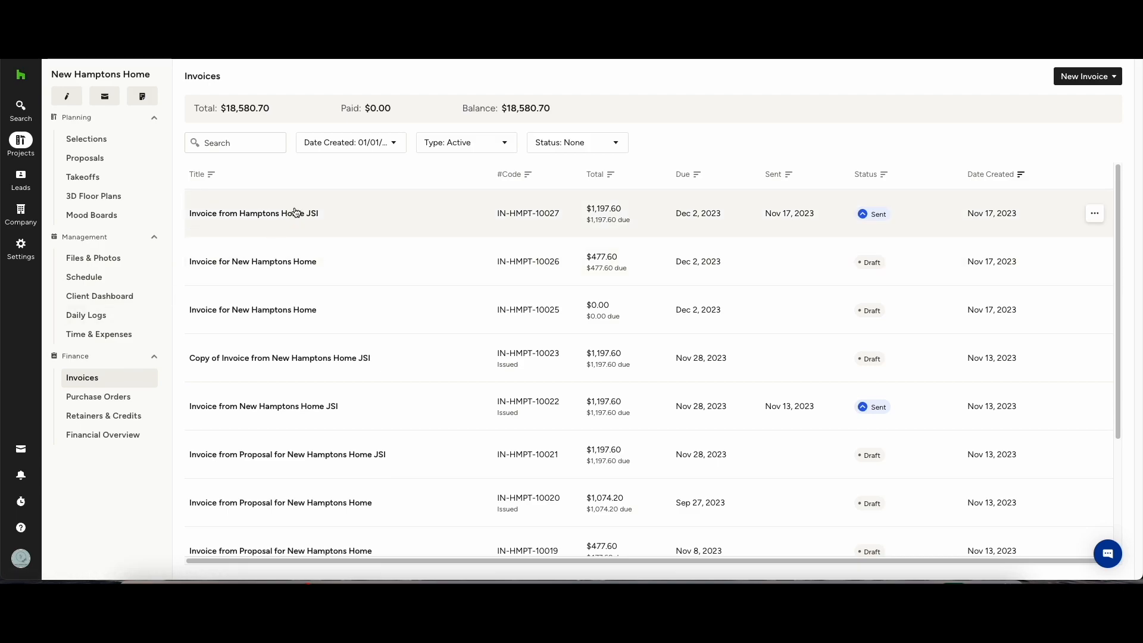
pyautogui.click(253, 213)
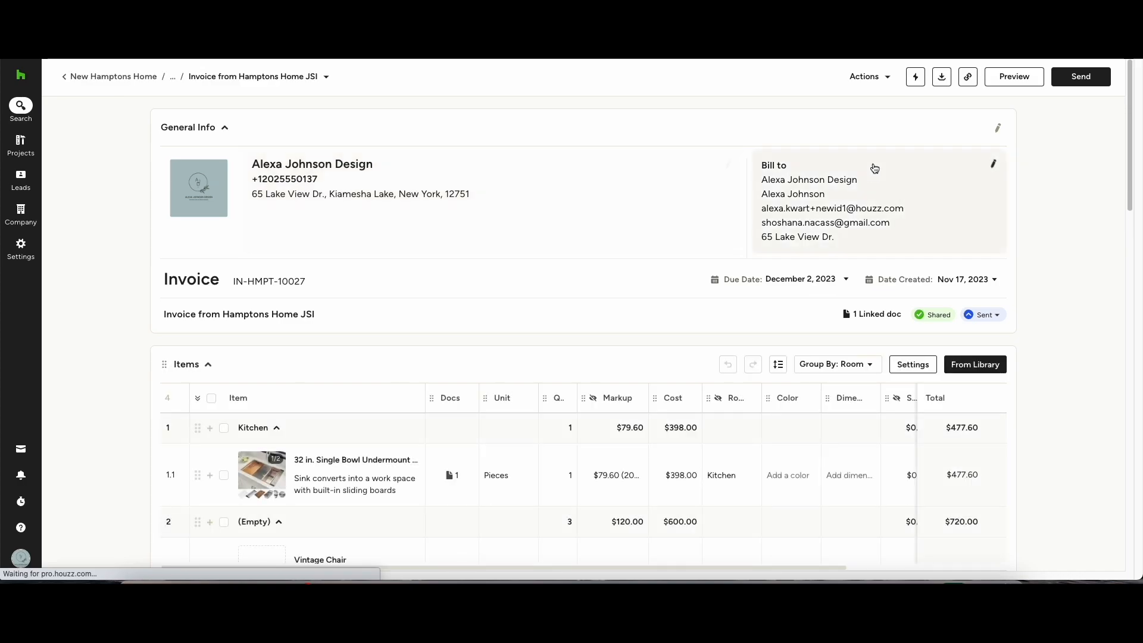
pyautogui.click(868, 76)
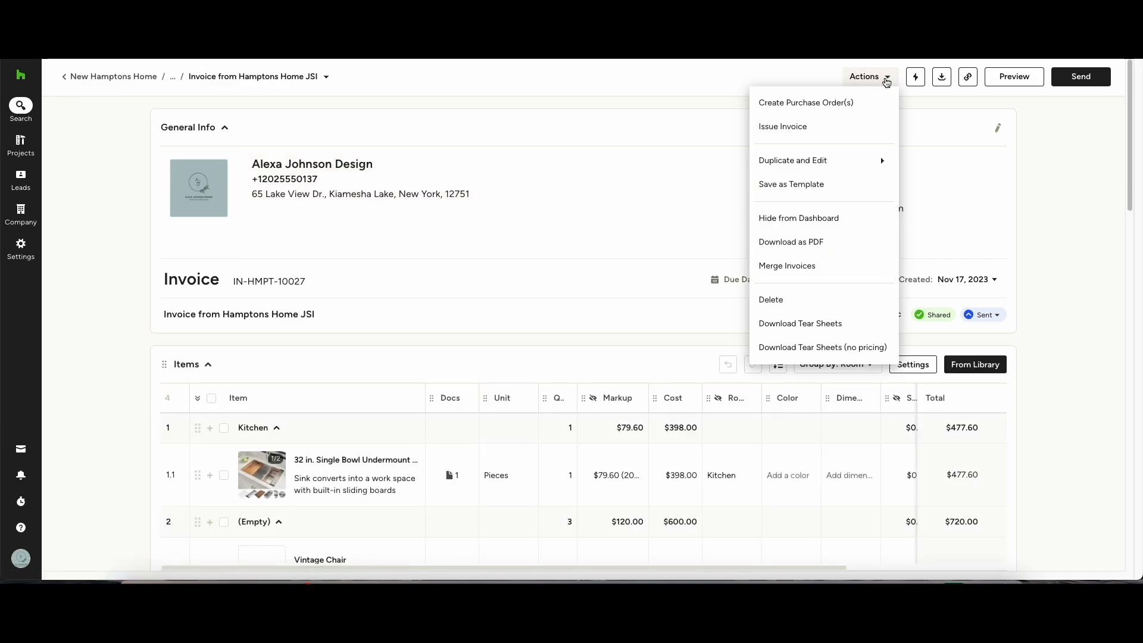
# Issue invoice IN-HMPT-10027 via Issue Invoice and confirm, dated November 17, 2023.
pyautogui.click(782, 126)
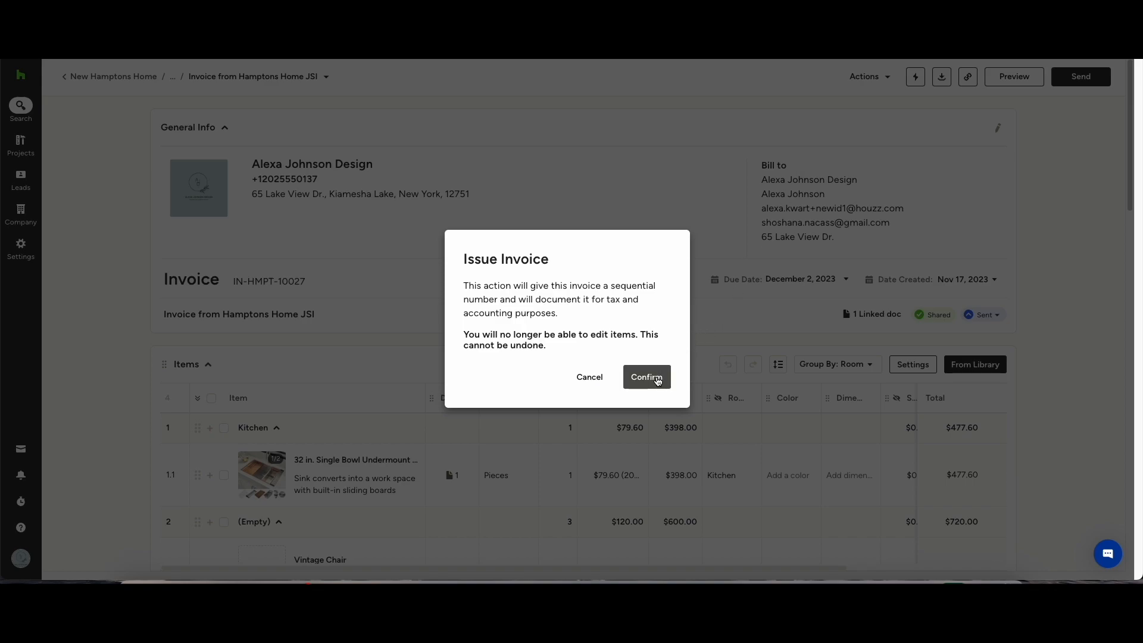
pyautogui.click(646, 378)
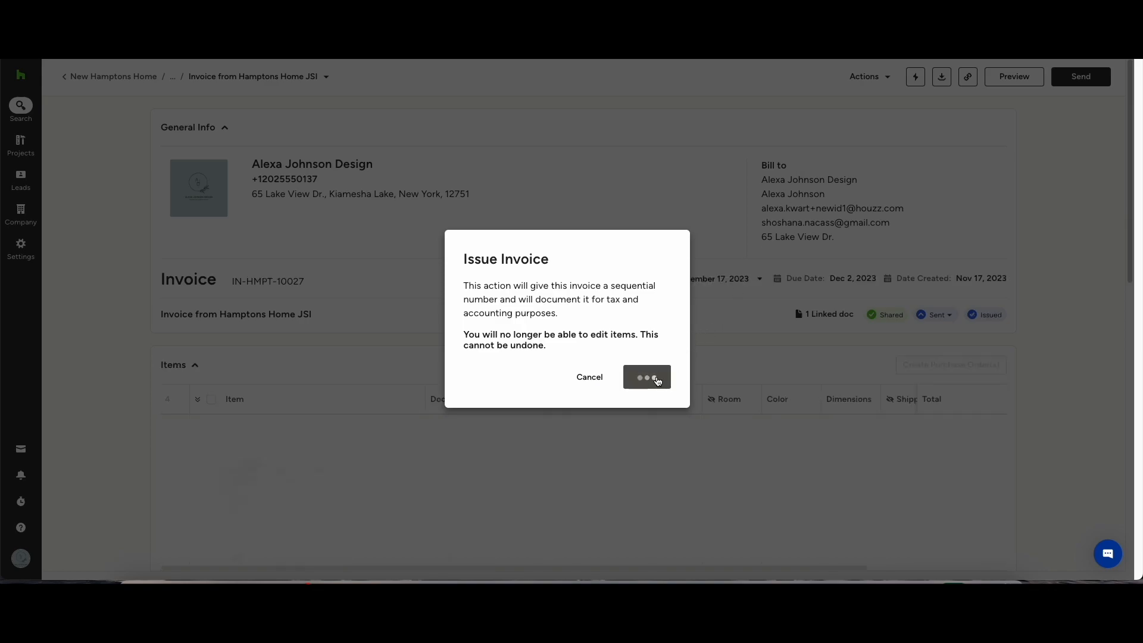
pyautogui.click(645, 377)
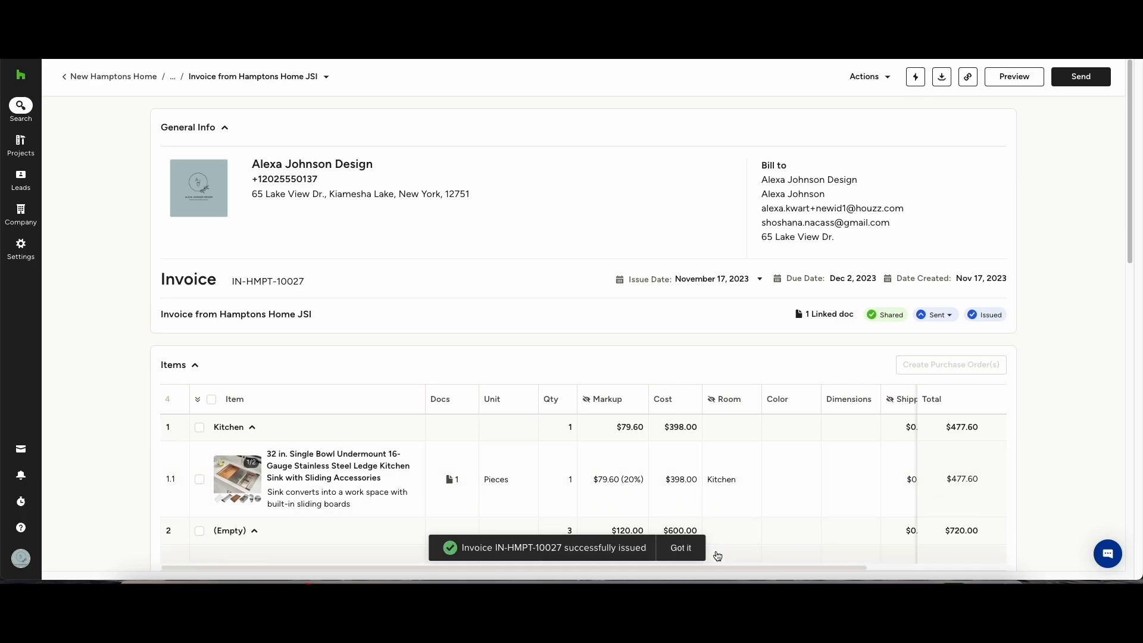